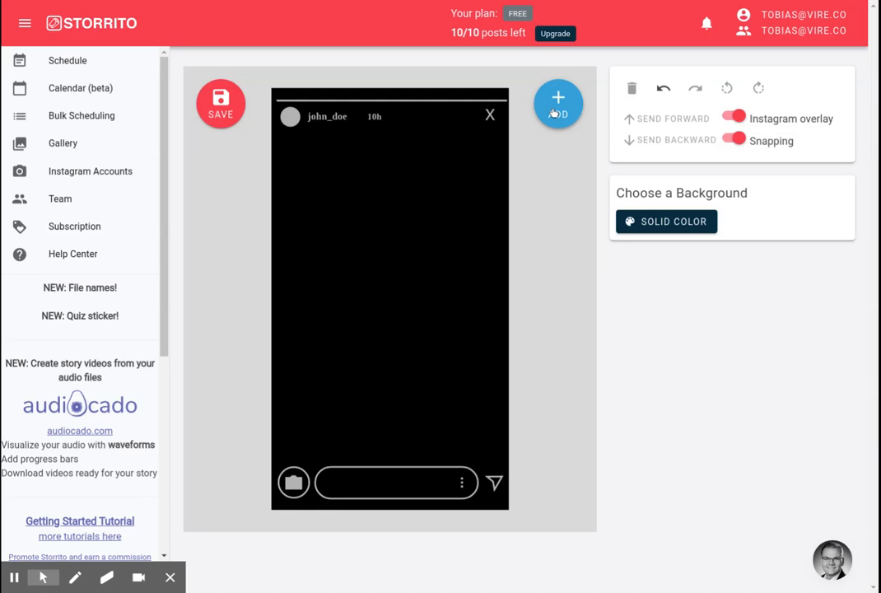
Open the ADD picker of stickers and elements over the blank story canvas
left_click(558, 104)
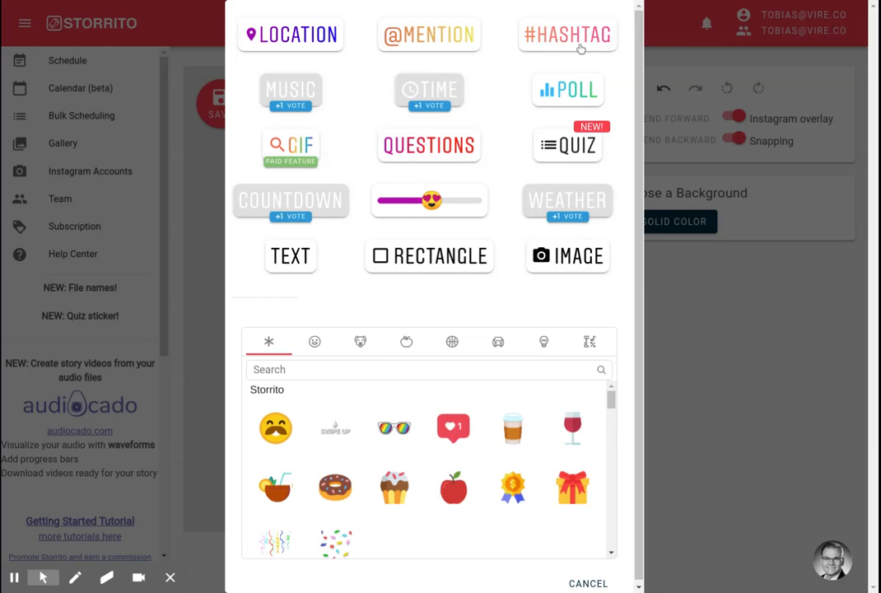
mouse_move(575, 128)
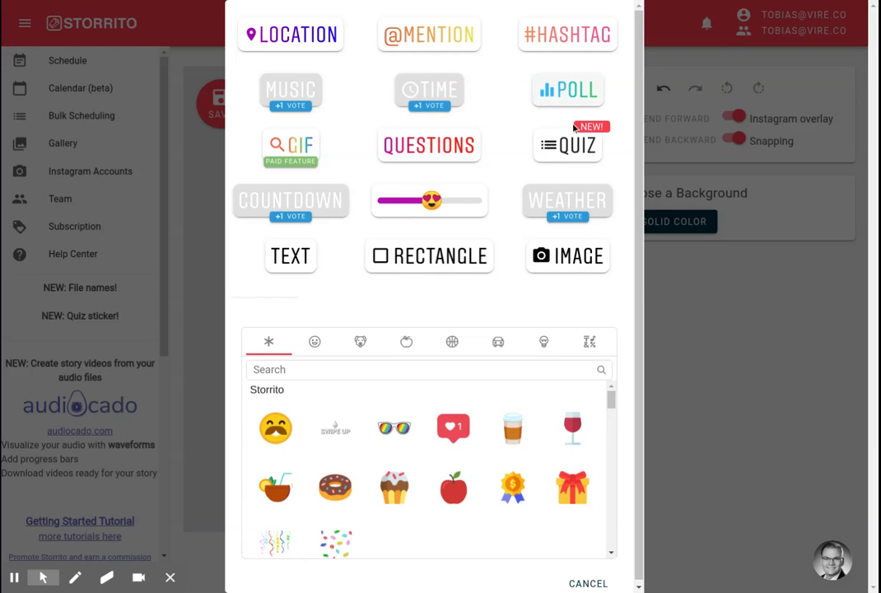
mouse_move(428, 145)
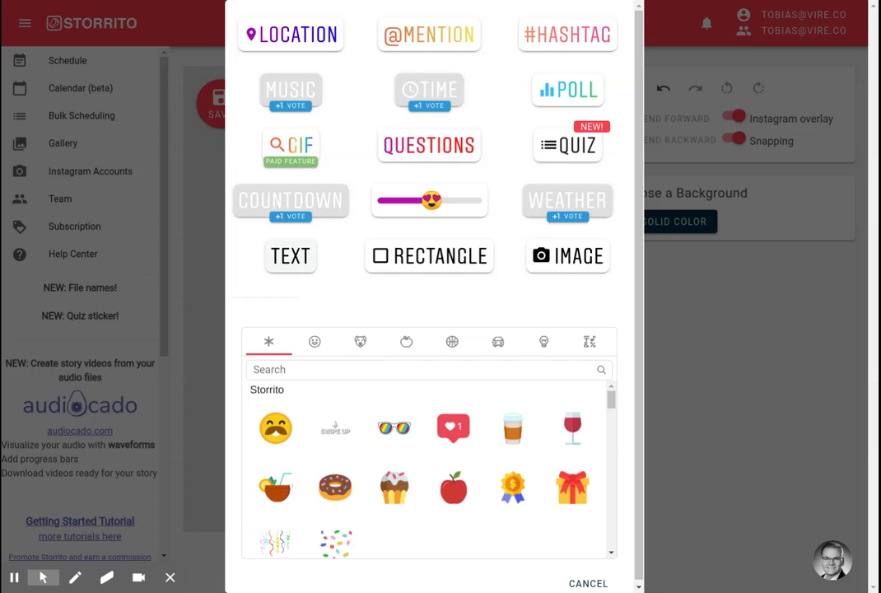
Place a Text element on the story and bring up its emoji chooser
left_click(290, 256)
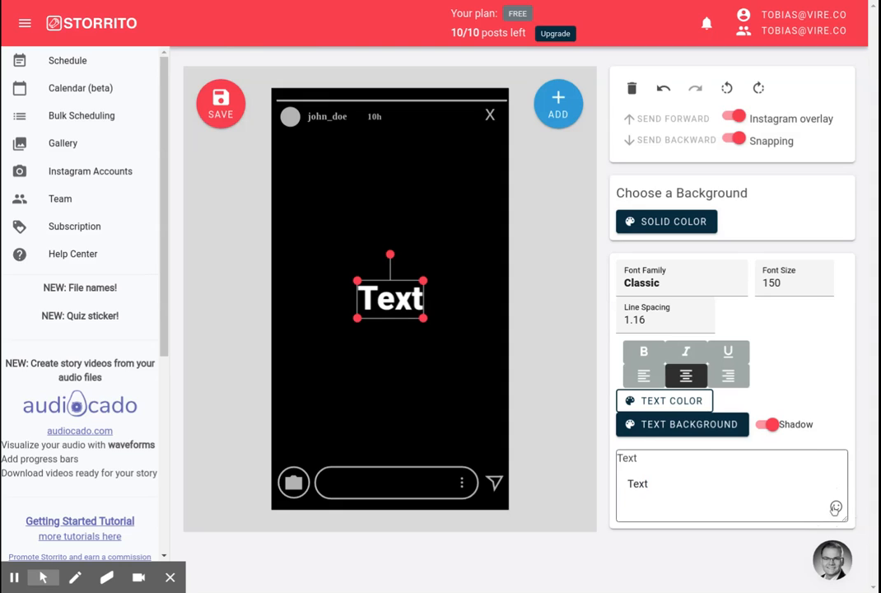
left_click(834, 507)
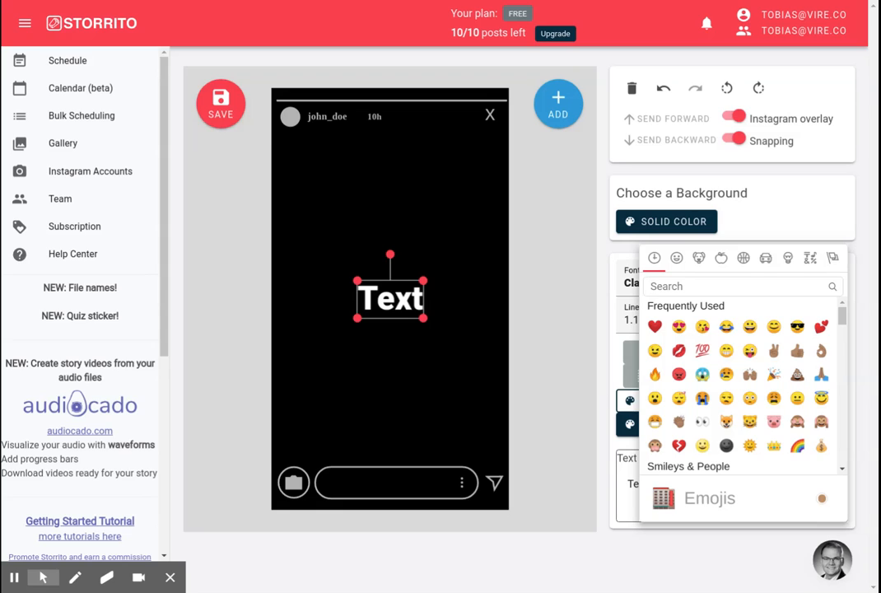
Append a red heart and a thumbs-up emoji so the text reads 'Text❤️👍'
type("heart")
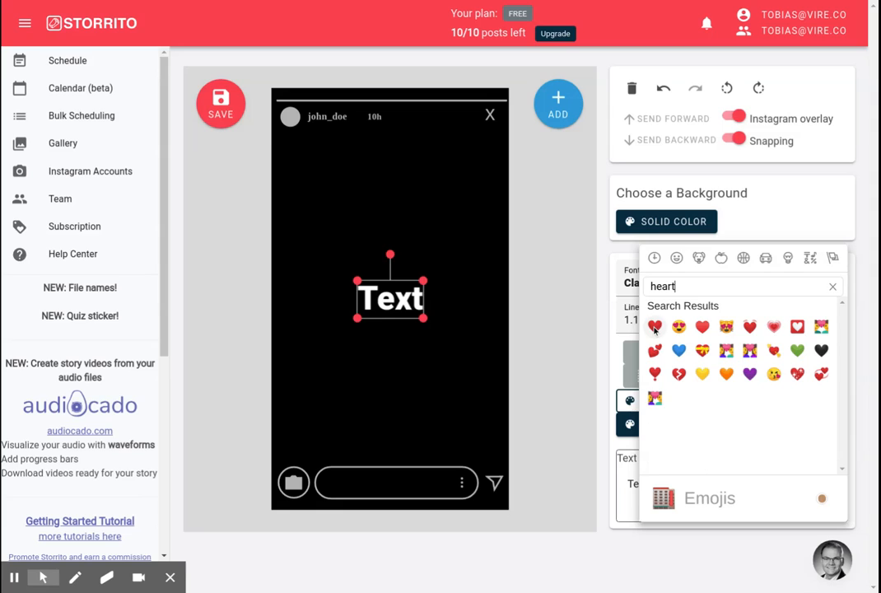
left_click(655, 326)
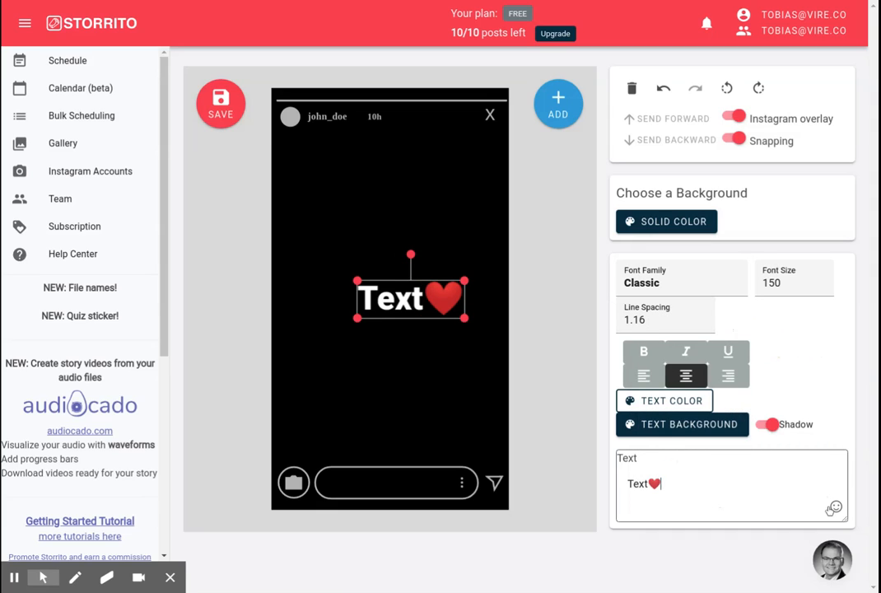
left_click(833, 507)
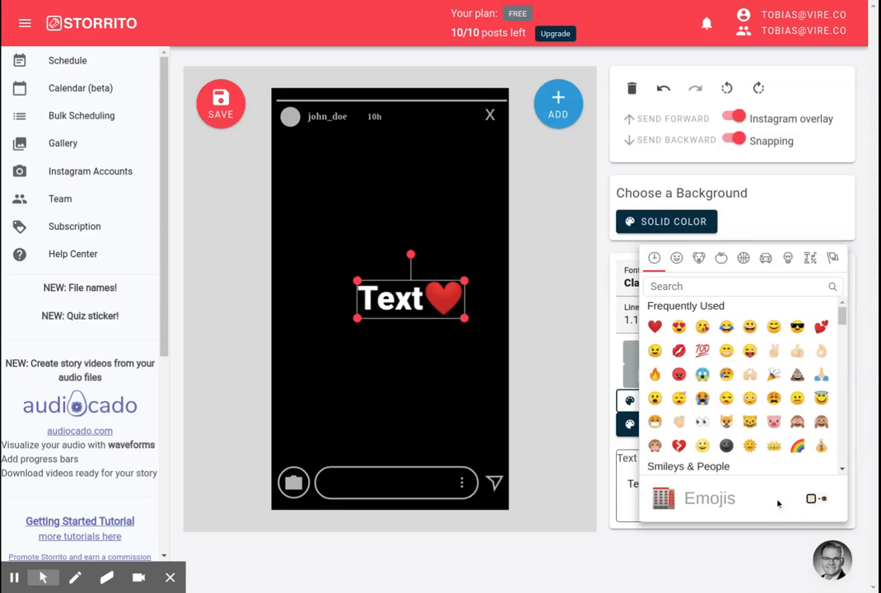
left_click(798, 351)
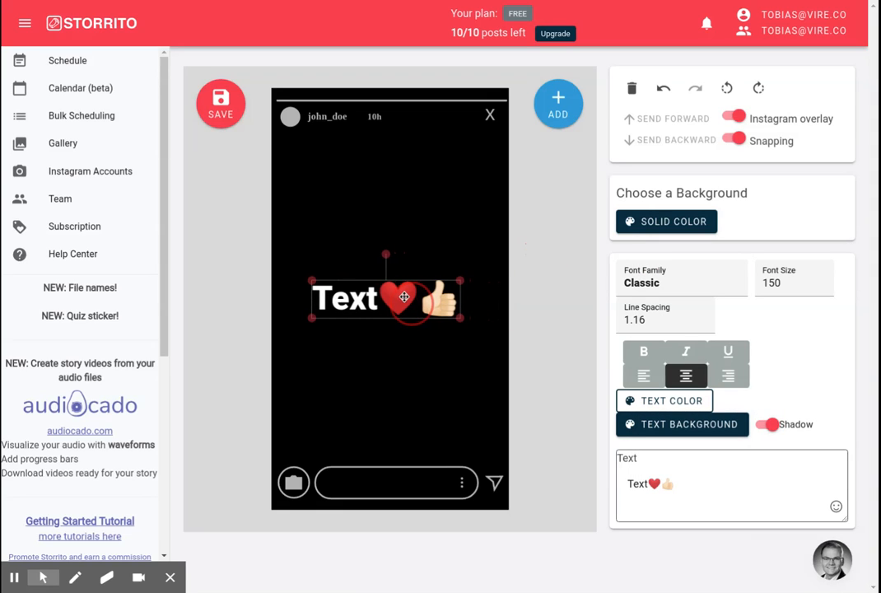
mouse_move(563, 248)
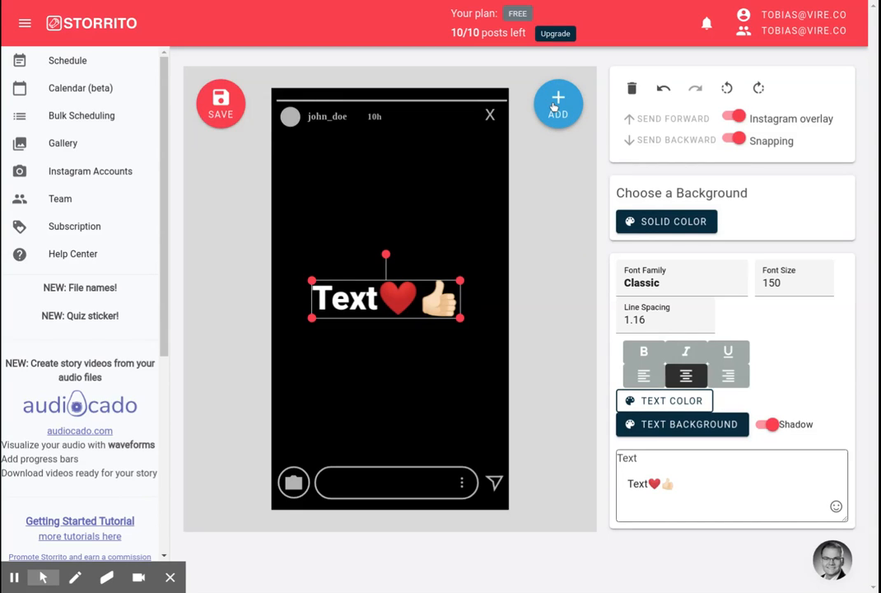
Create a poll asking 'What do you like most?' with answers PIZZA and CAKE
left_click(558, 103)
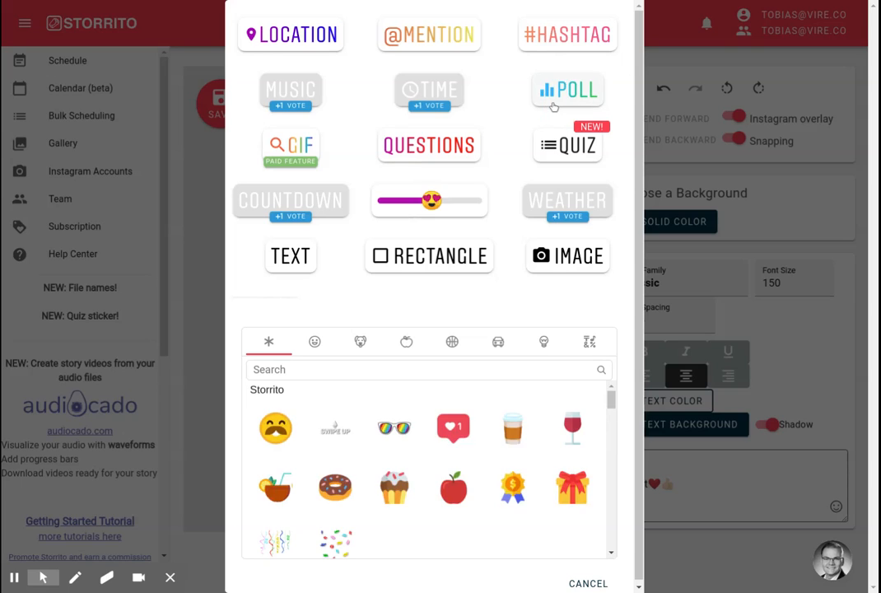
mouse_move(566, 97)
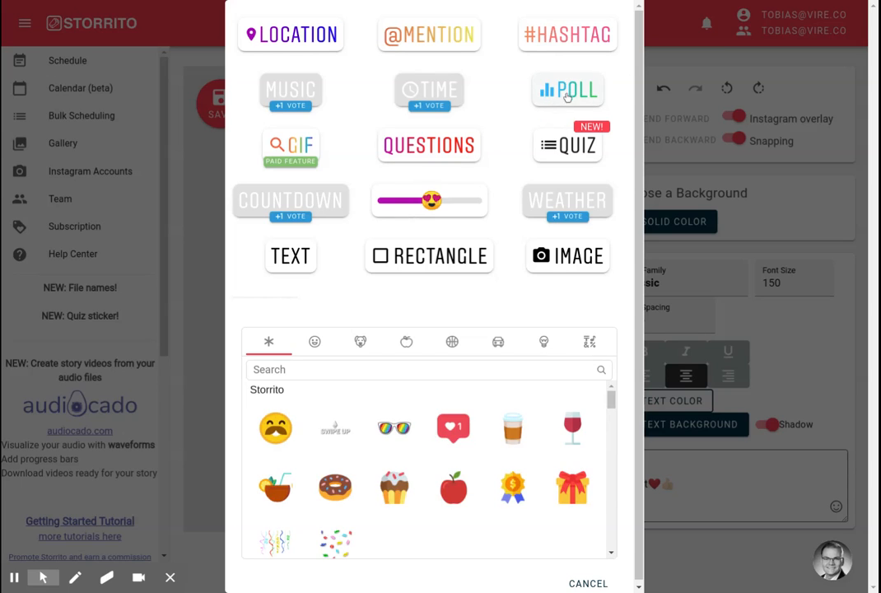
left_click(567, 90)
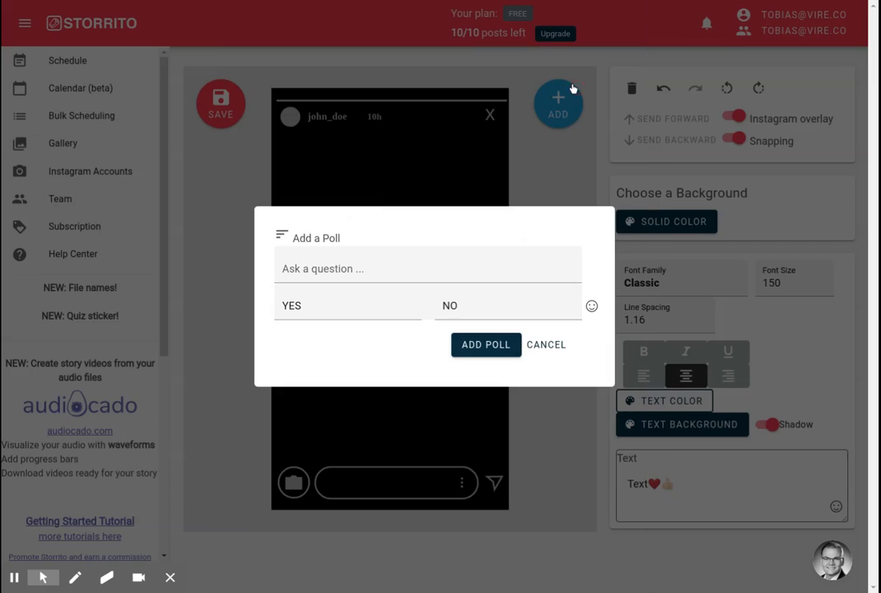
left_click(404, 267)
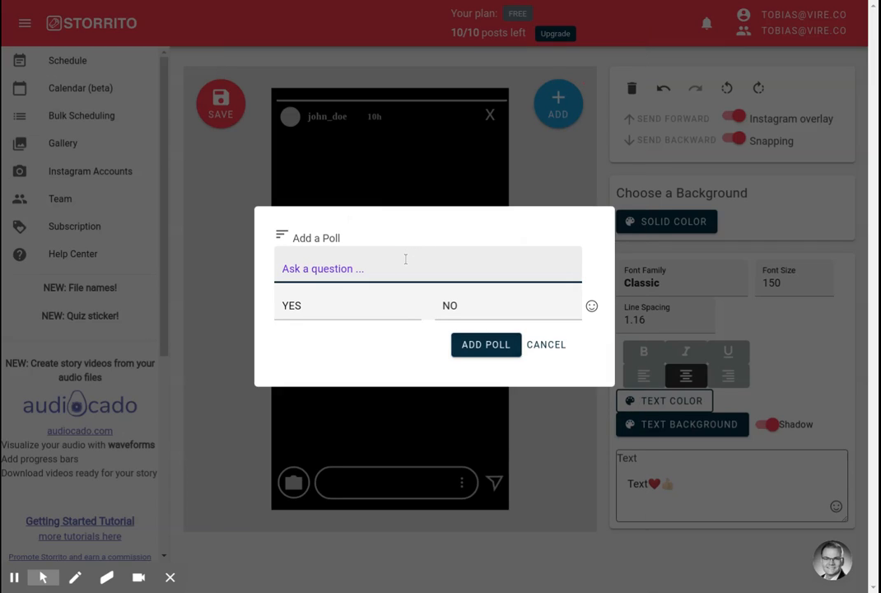
type("What do y")
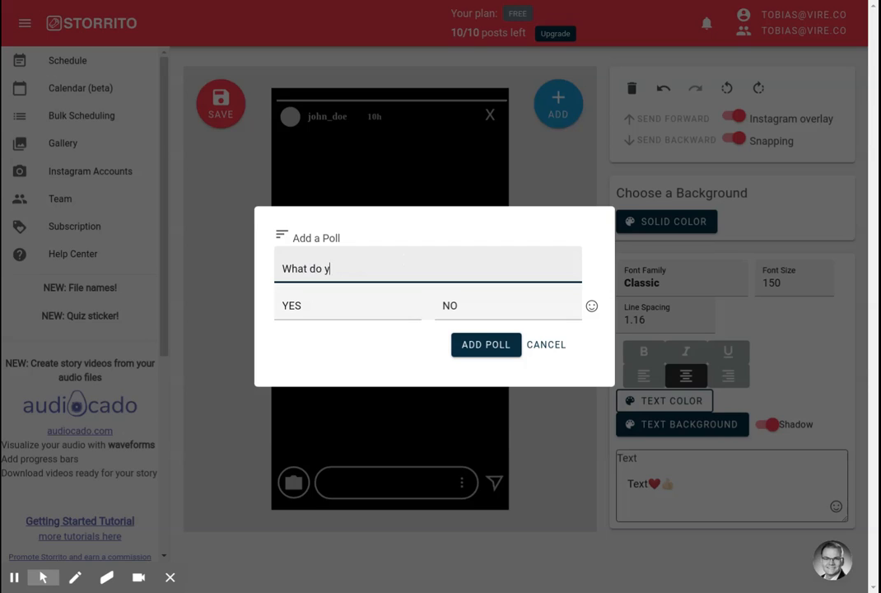
type("ou like most?")
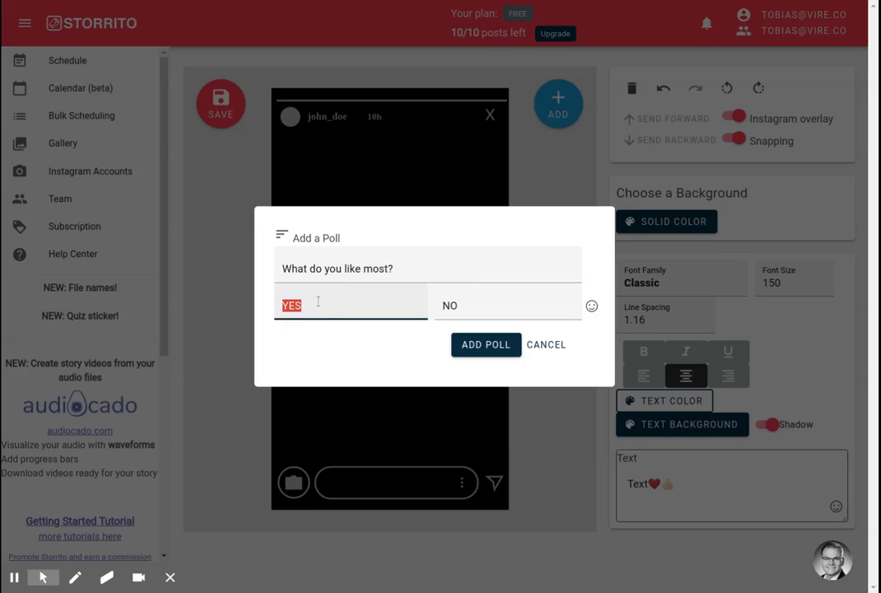
type("Pl")
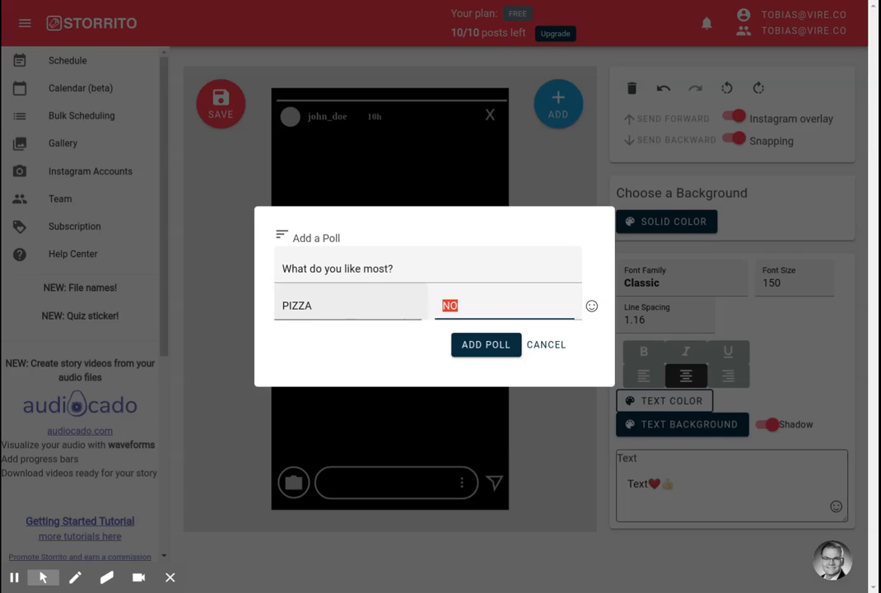
type("CAKE")
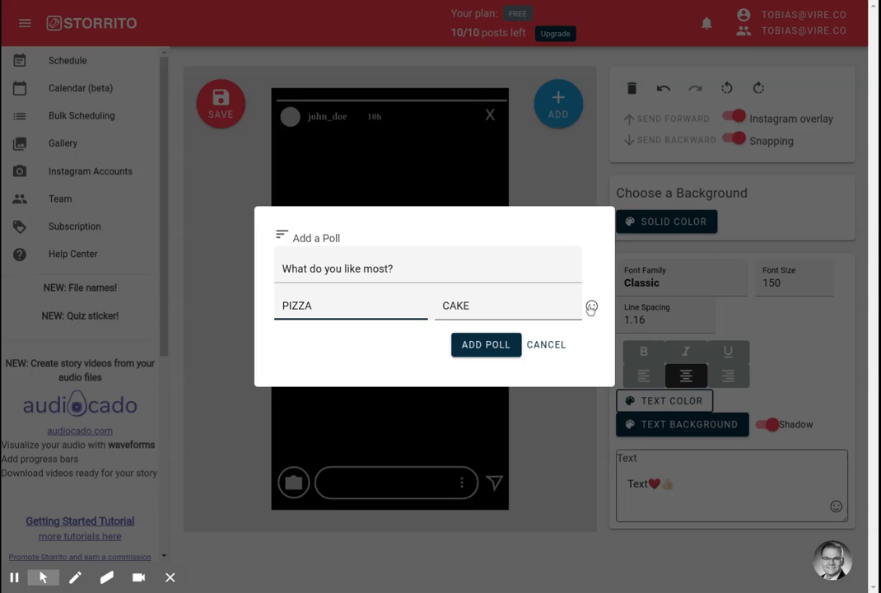
Give the answers pizza and cake emoji, add the poll, and move it below the text
left_click(591, 307)
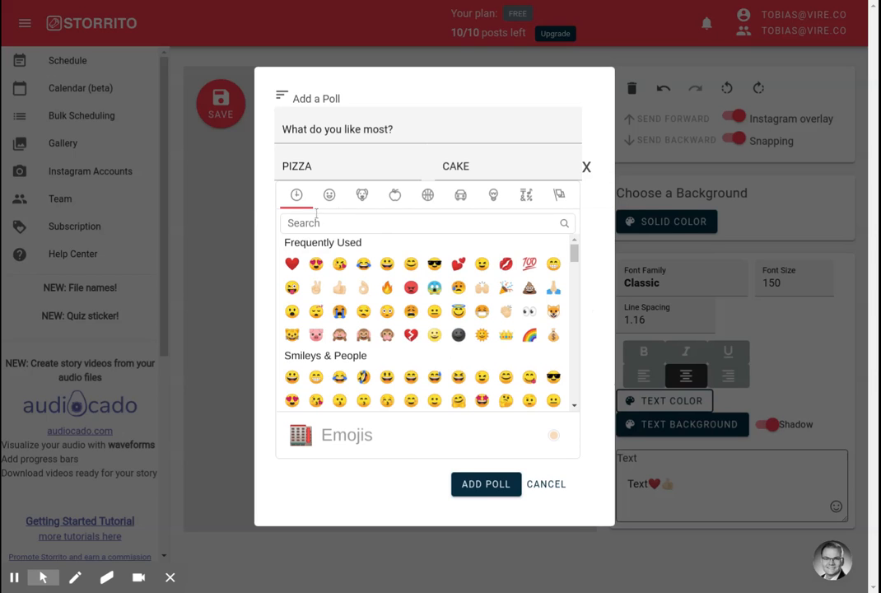
type("pizza")
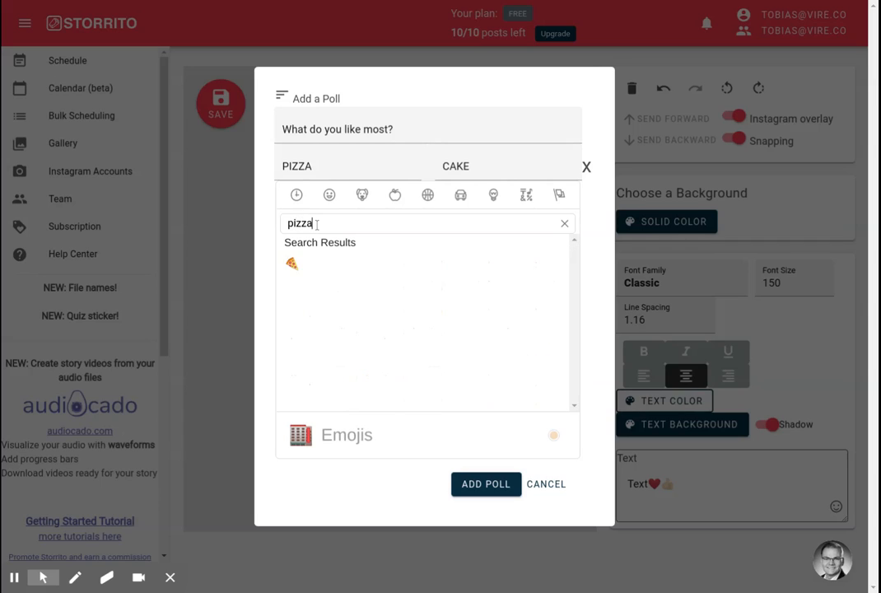
left_click(290, 263)
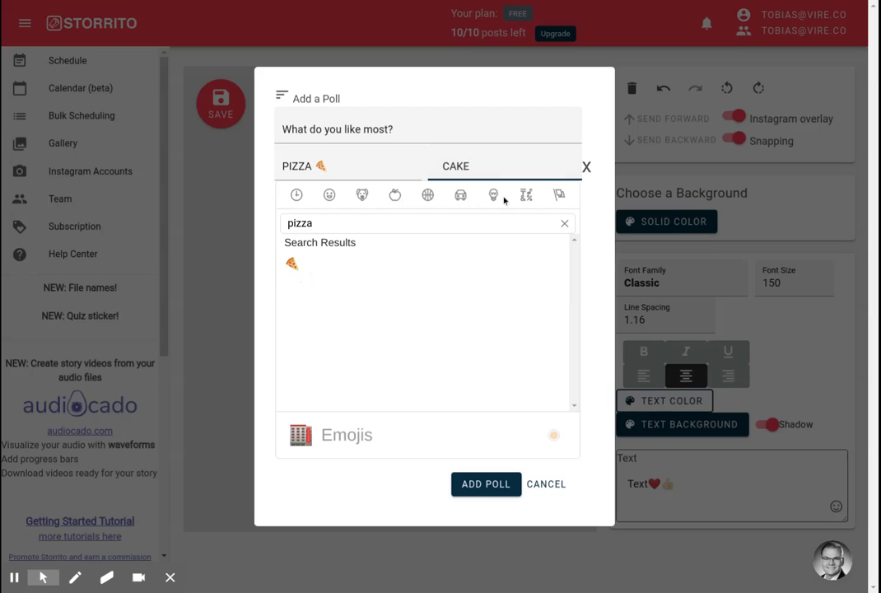
type("cake")
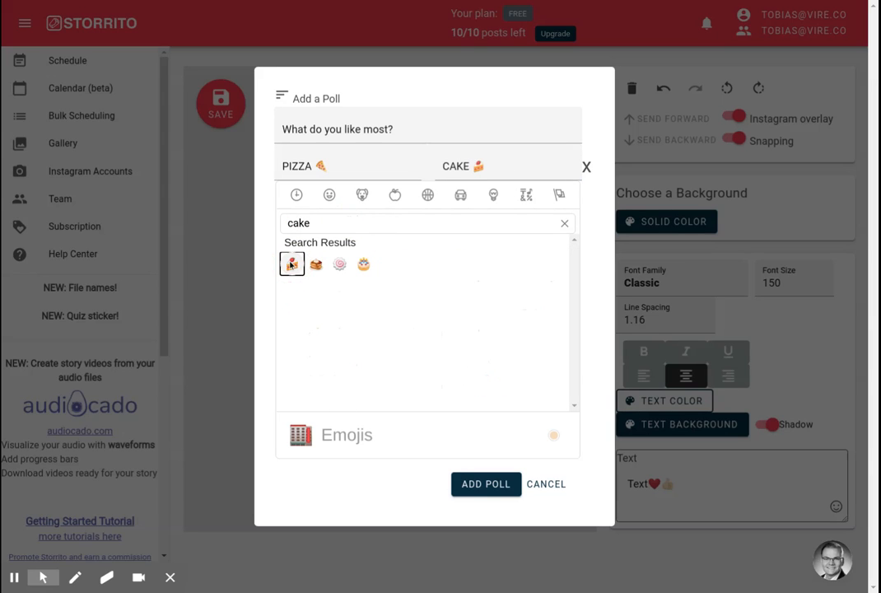
left_click(485, 483)
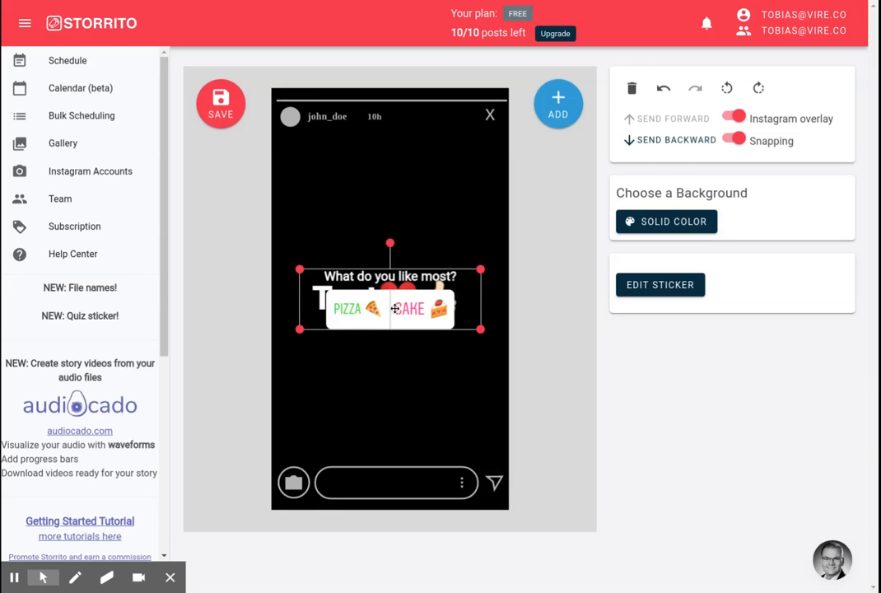
left_click_drag(390, 309, 390, 377)
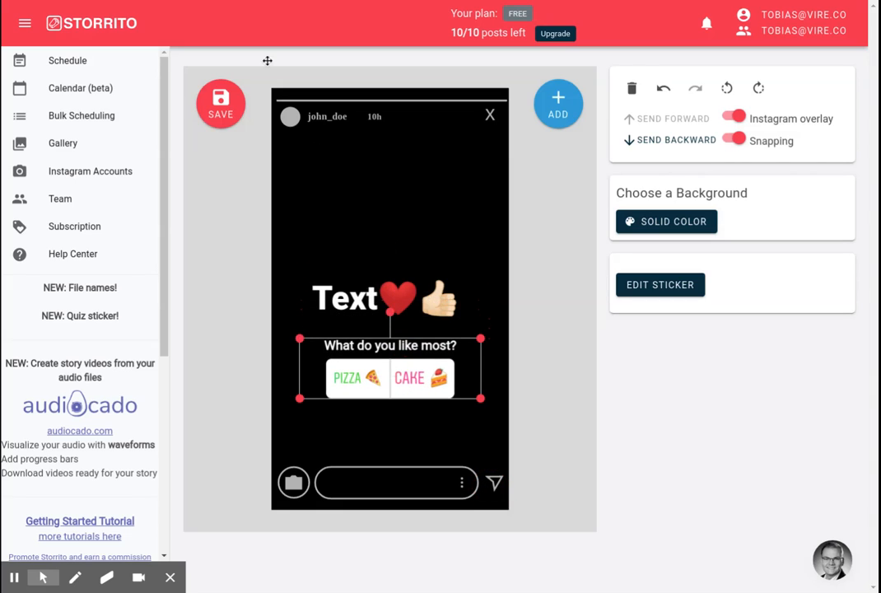